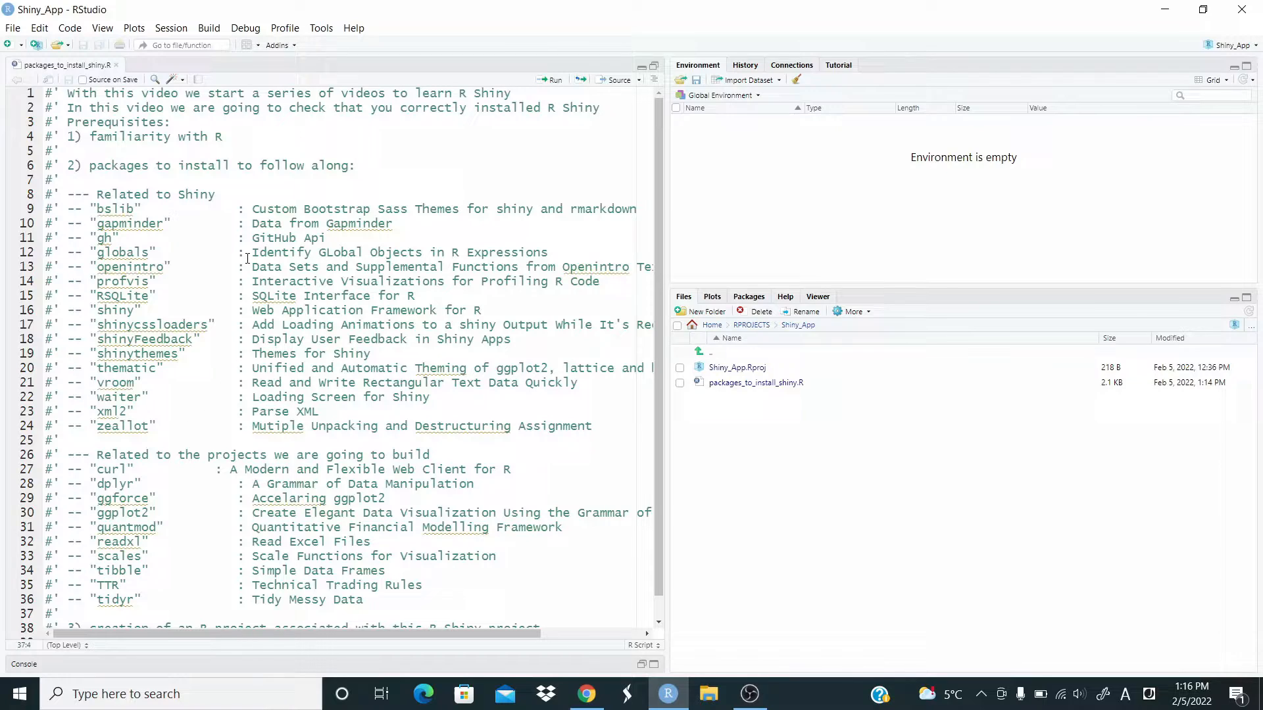
{"action": "mouse_move", "coordinate": [129, 266]}
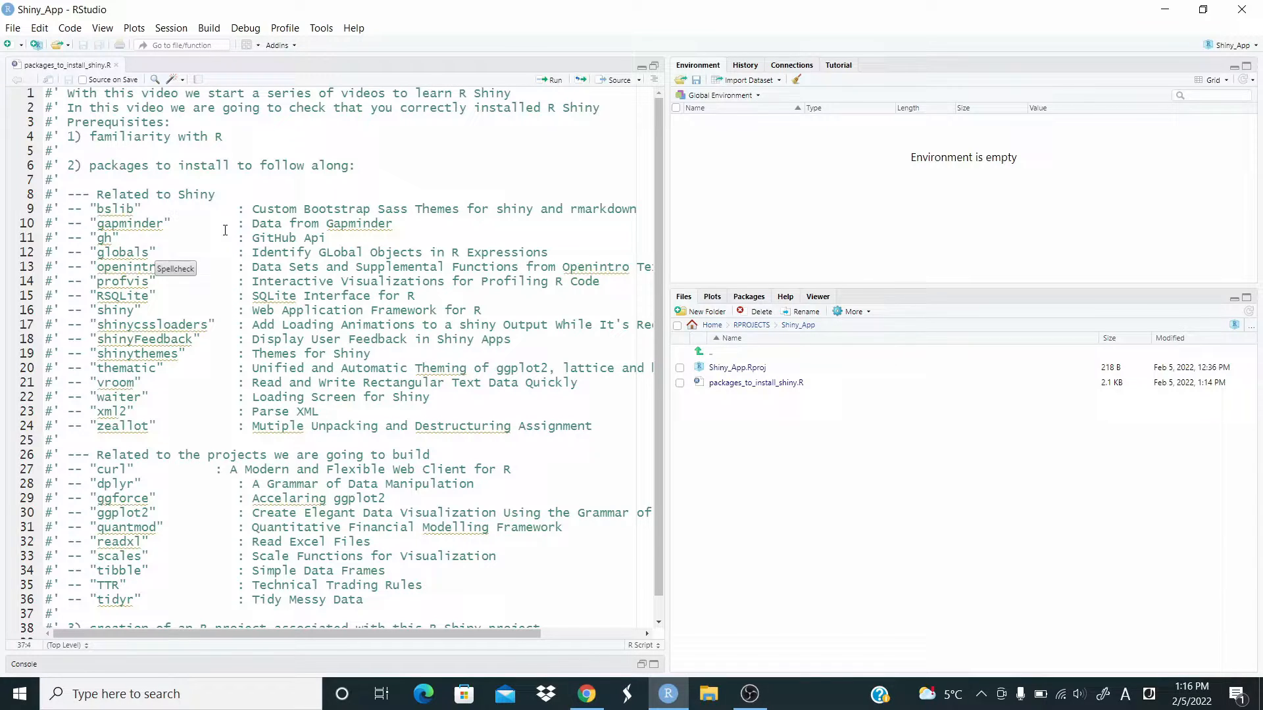
{"action": "mouse_move", "coordinate": [130, 489]}
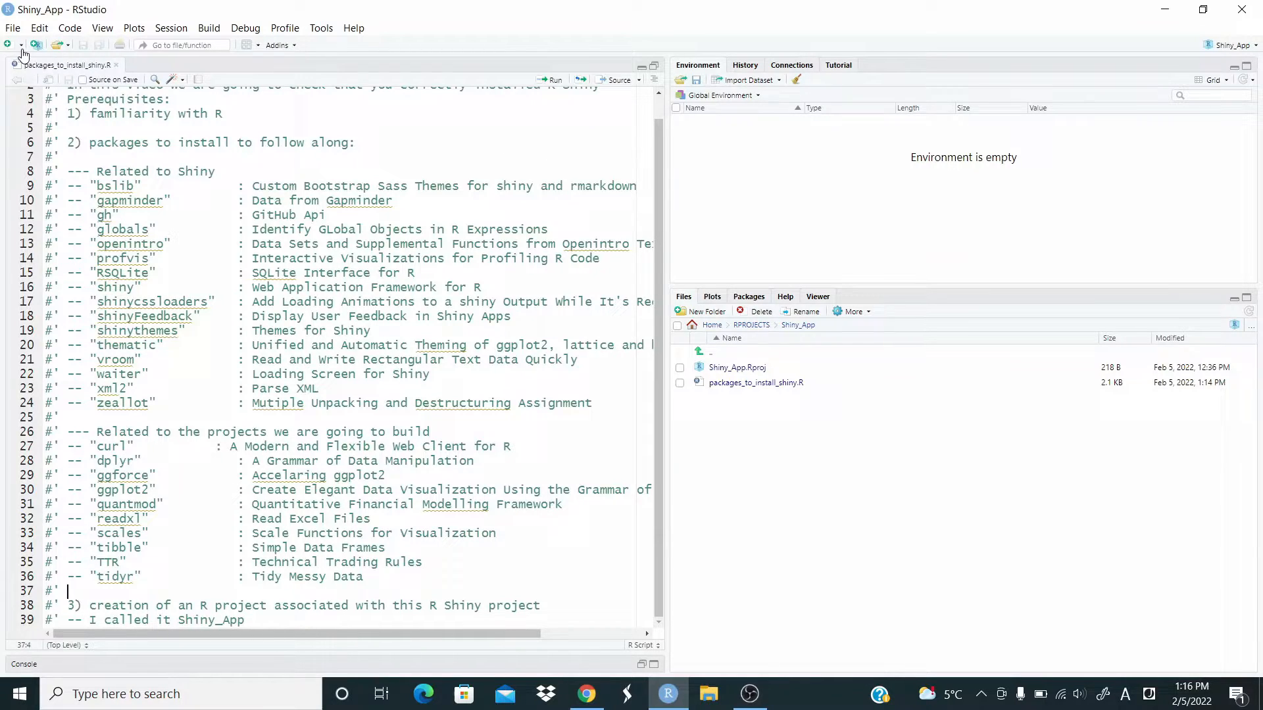
Step: Create a new Shiny Web App named 'test' from the New File menu
{"action": "left_click", "coordinate": [10, 44]}
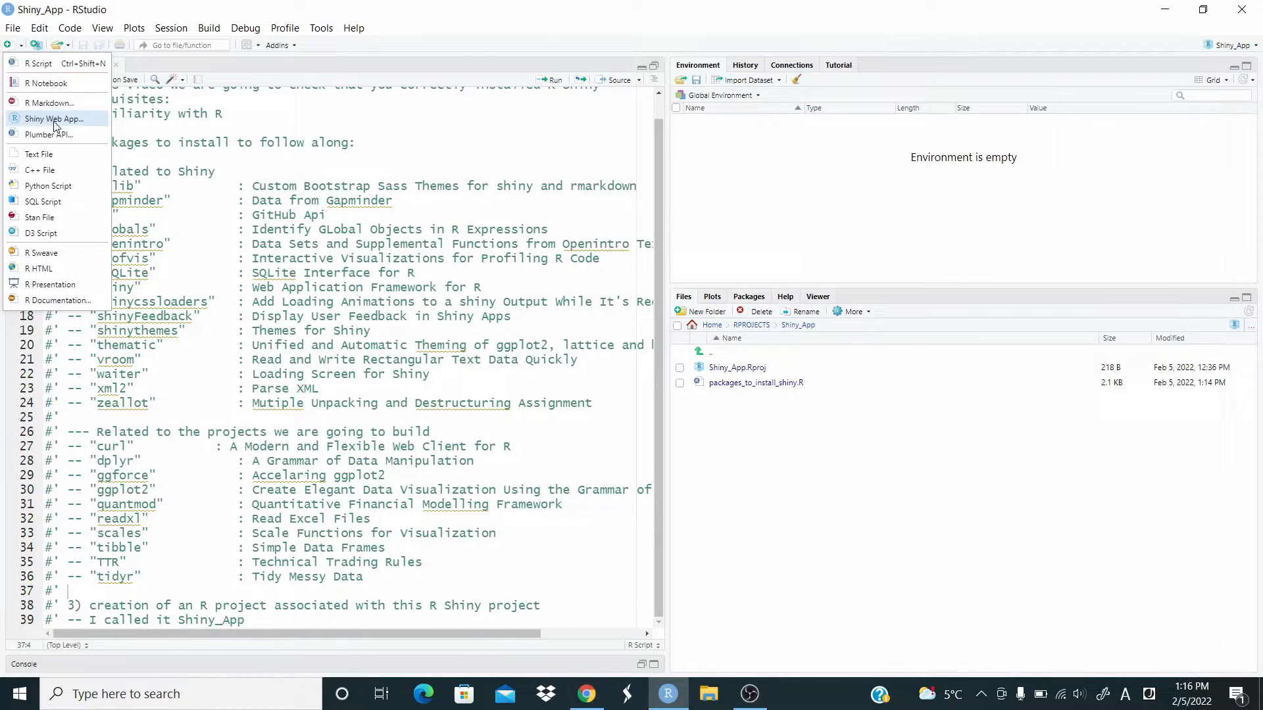
{"action": "mouse_move", "coordinate": [54, 120]}
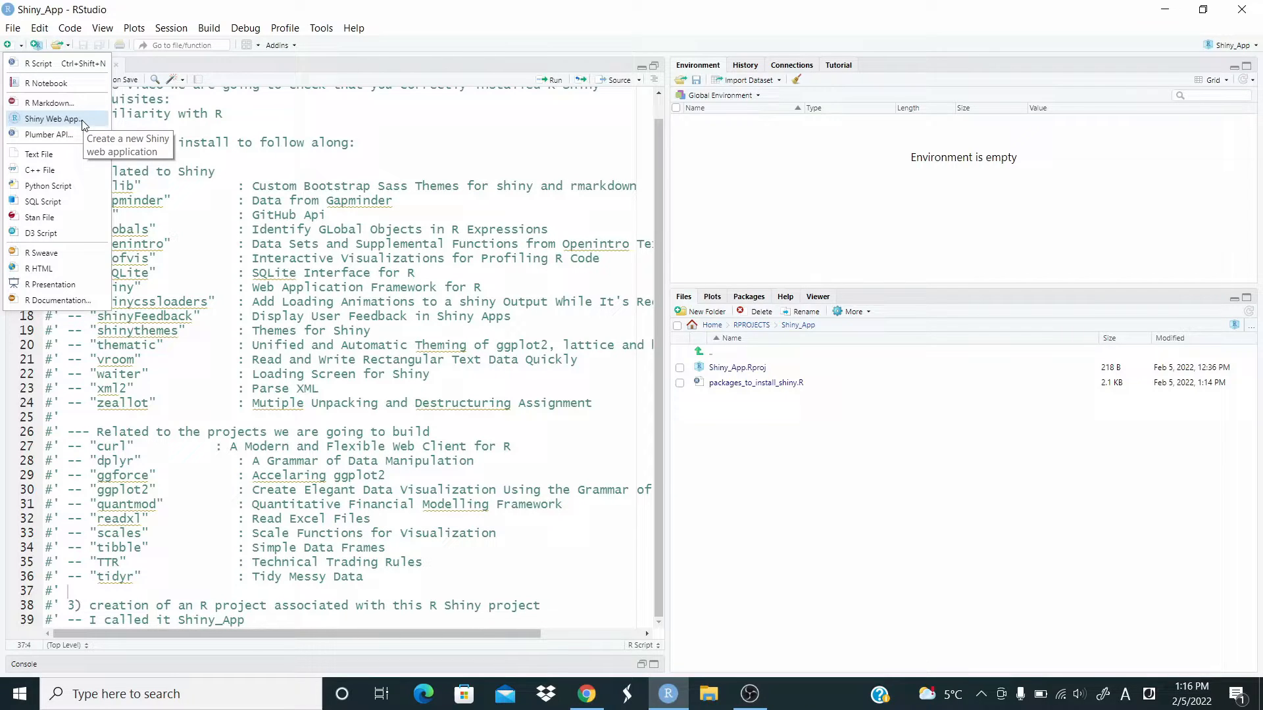
{"action": "left_click", "coordinate": [54, 119]}
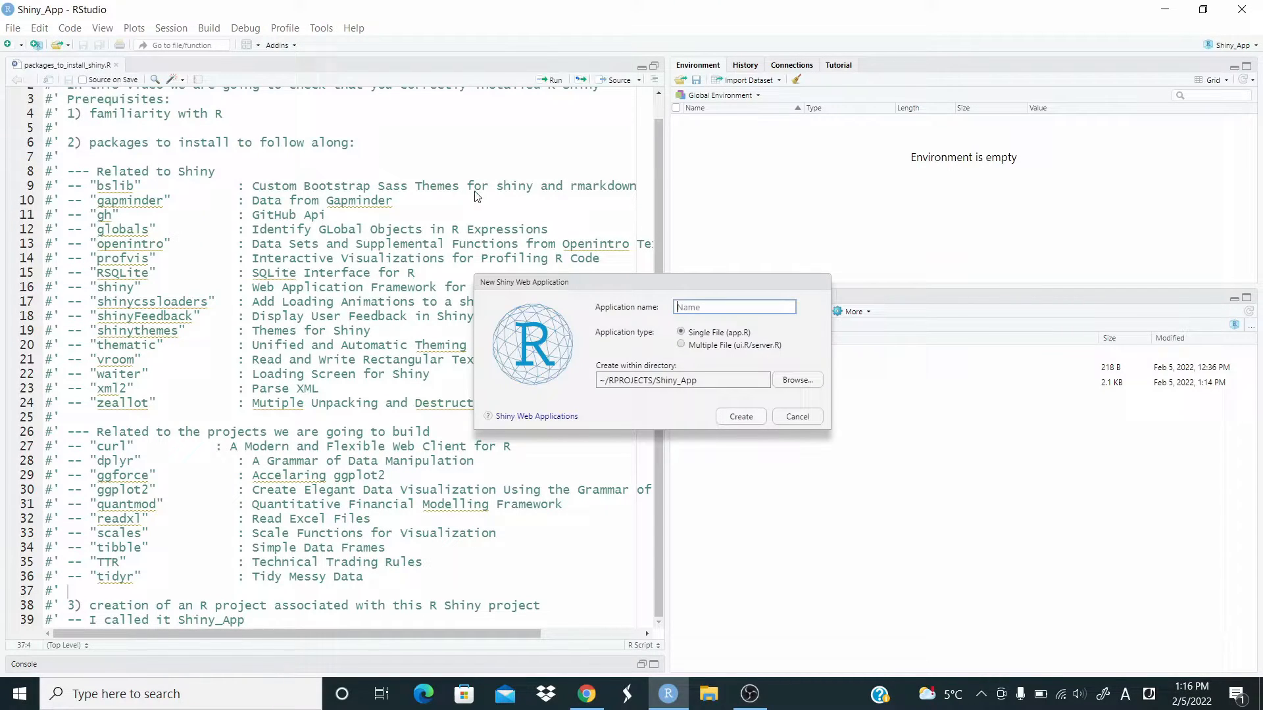
{"action": "mouse_move", "coordinate": [703, 405]}
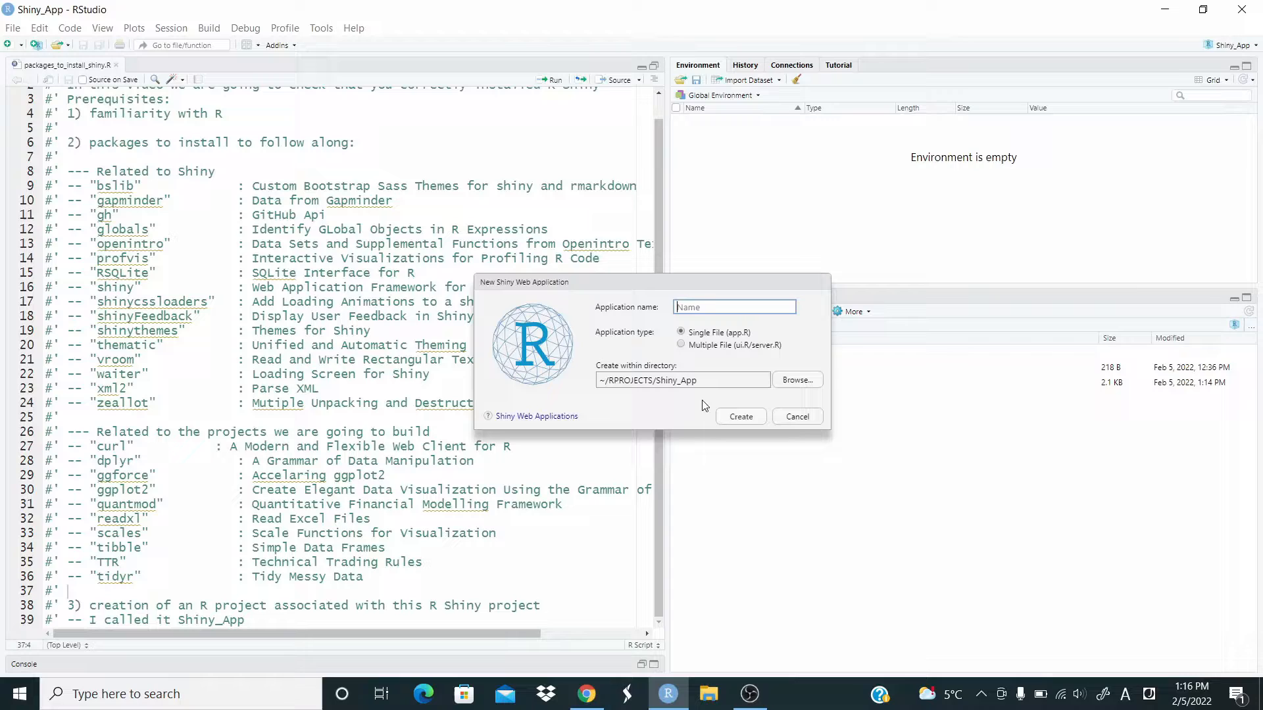
{"action": "mouse_move", "coordinate": [676, 403]}
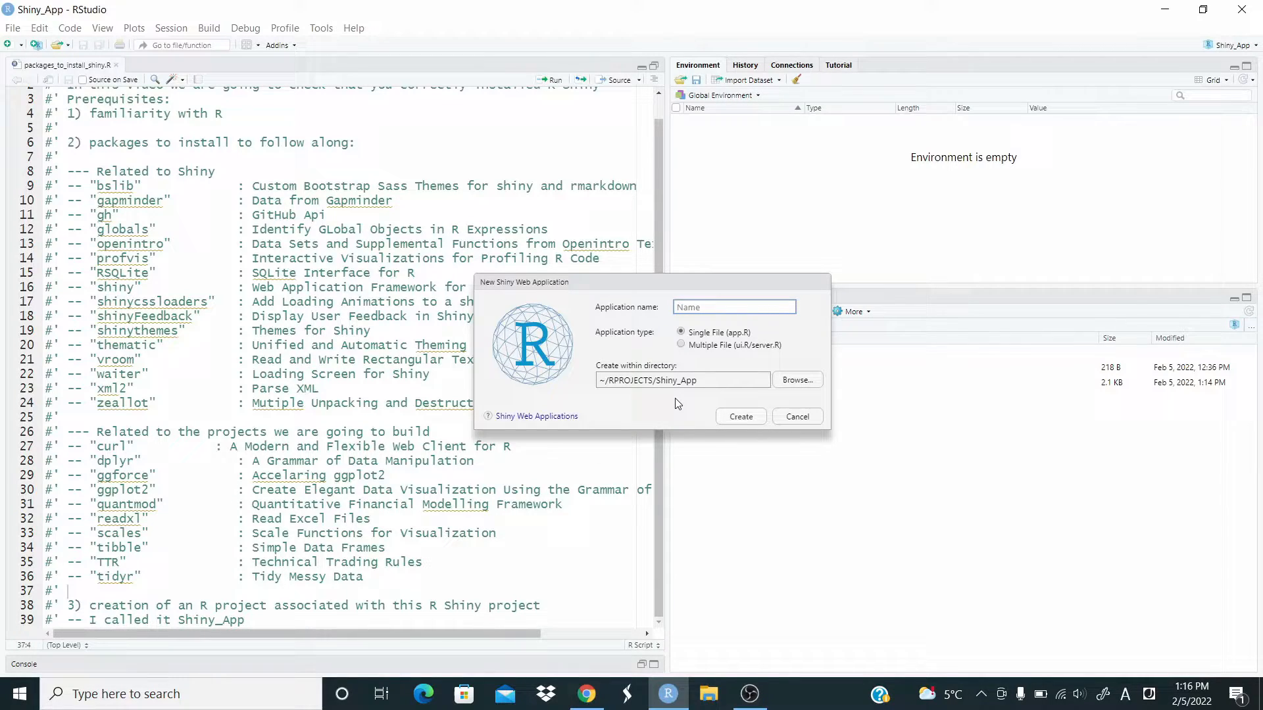
{"action": "type", "text": "test"}
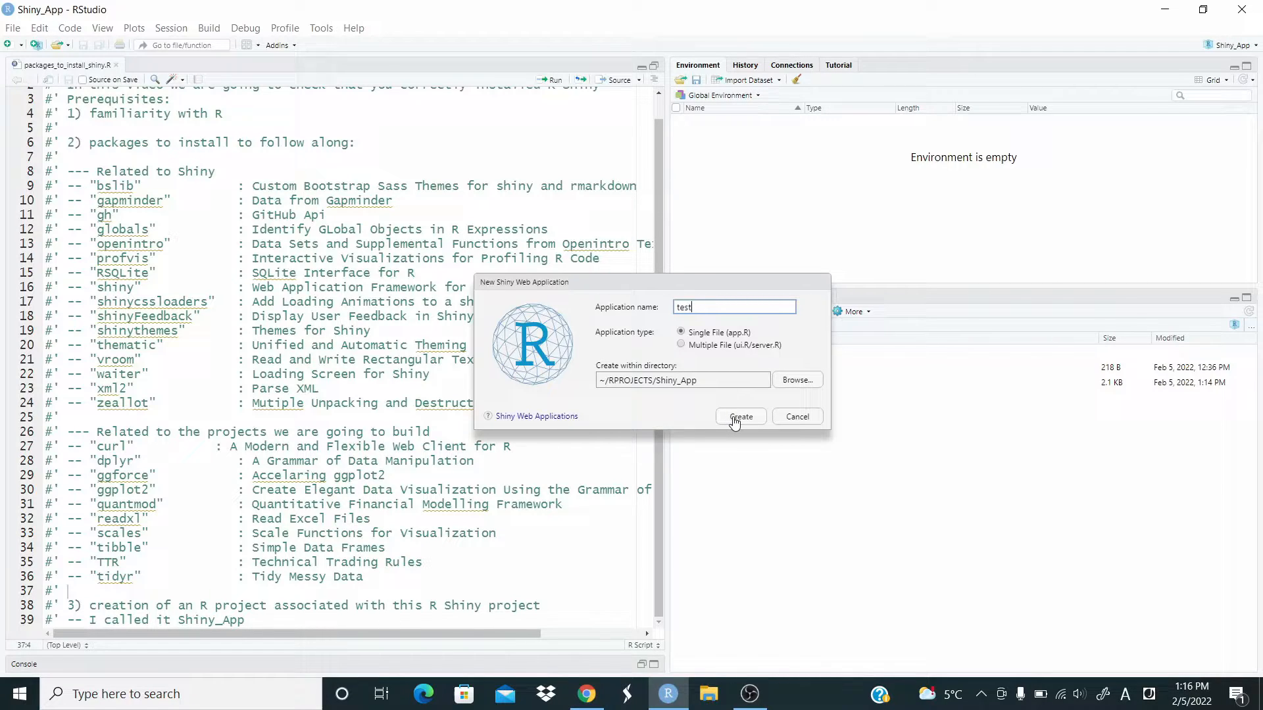
{"action": "left_click", "coordinate": [738, 416]}
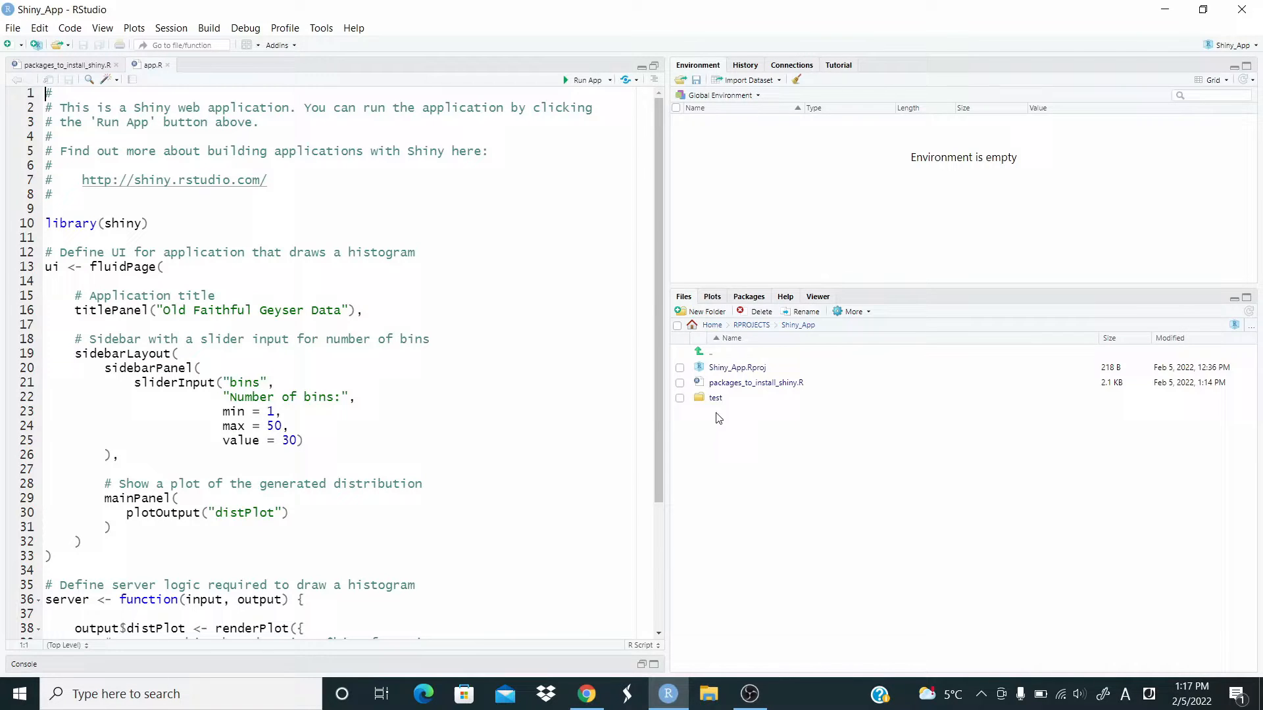
{"action": "mouse_move", "coordinate": [711, 409]}
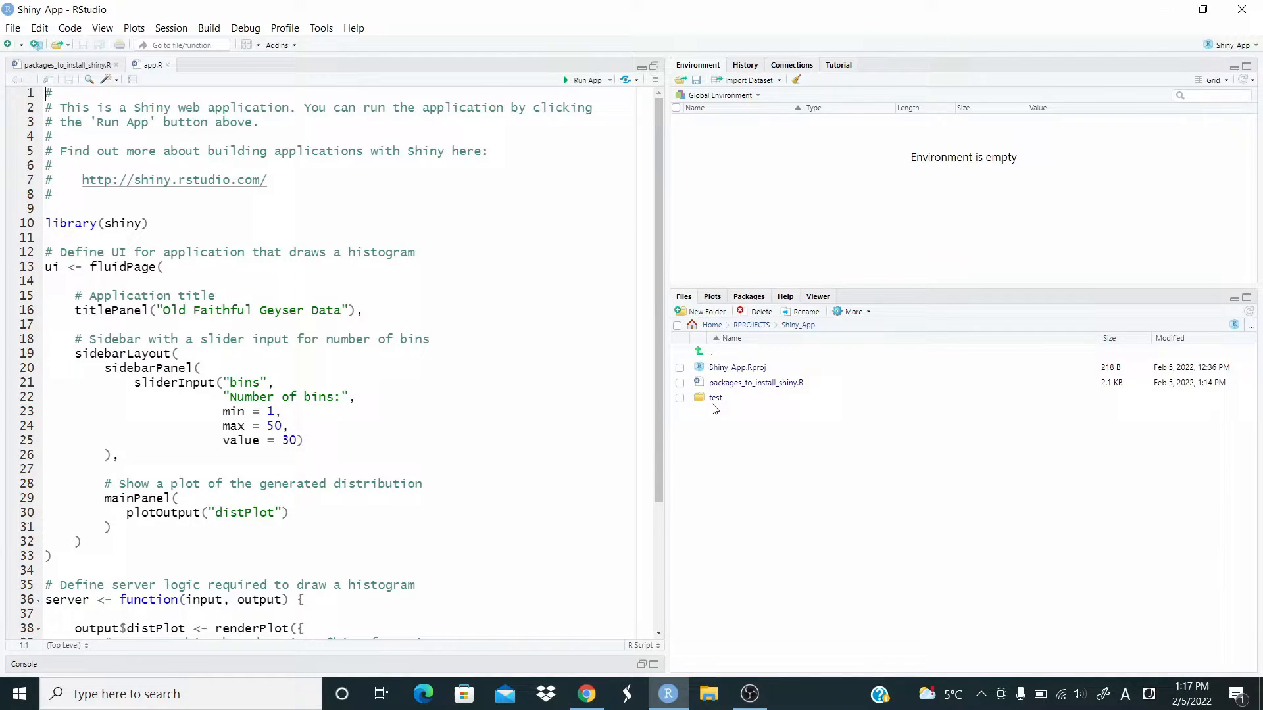
{"action": "mouse_move", "coordinate": [714, 398]}
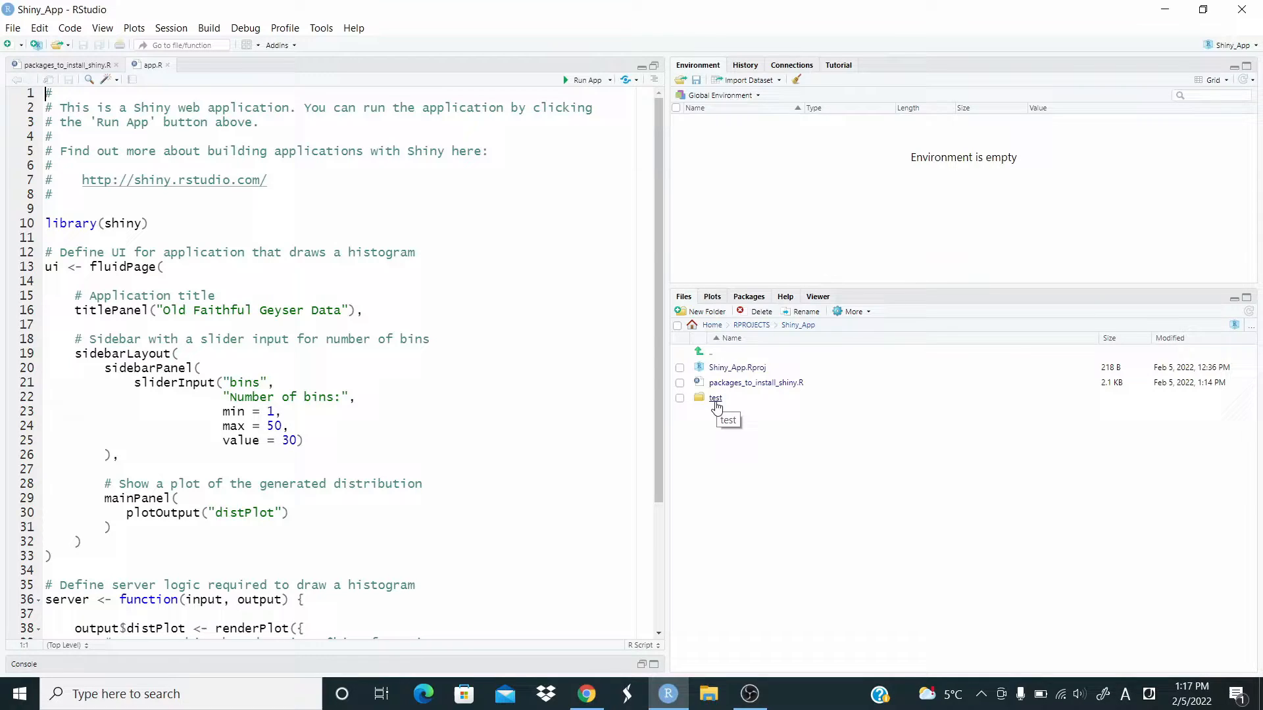
Step: Open the test folder in the Files pane and scroll through the template app.R code
{"action": "double_click", "coordinate": [715, 398]}
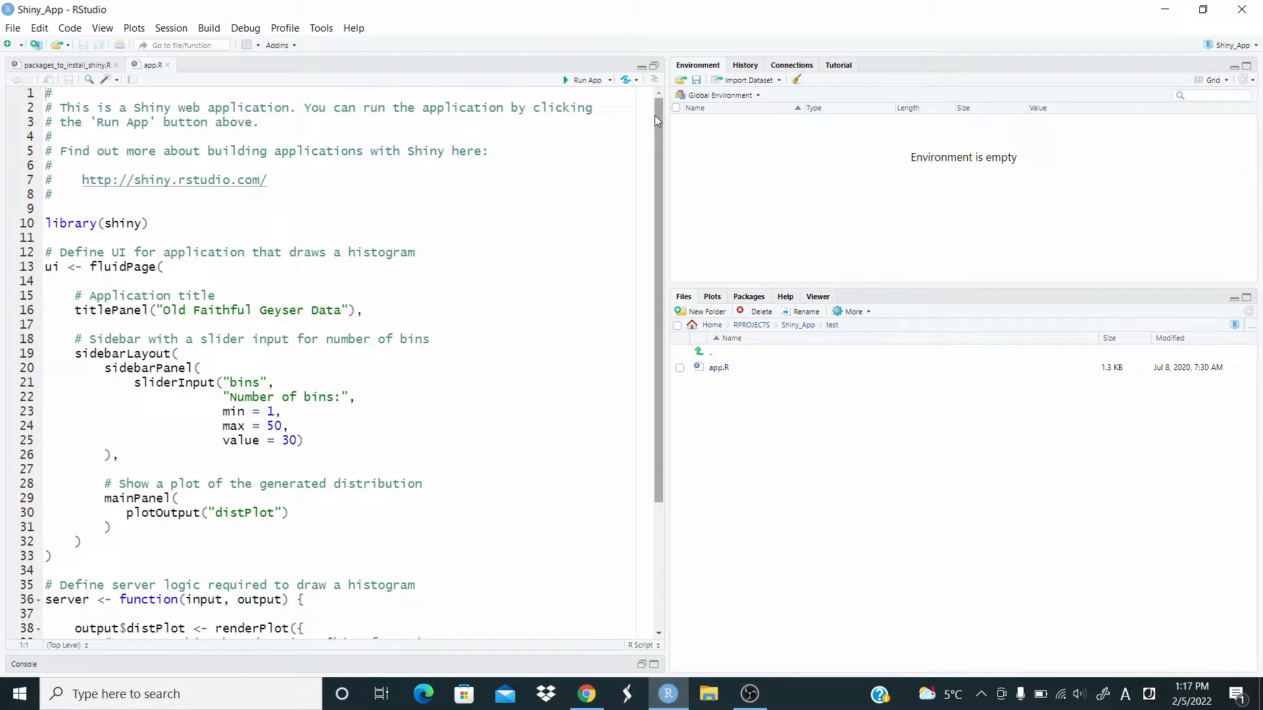
{"action": "scroll", "scroll_direction": "down", "scroll_amount": 3}
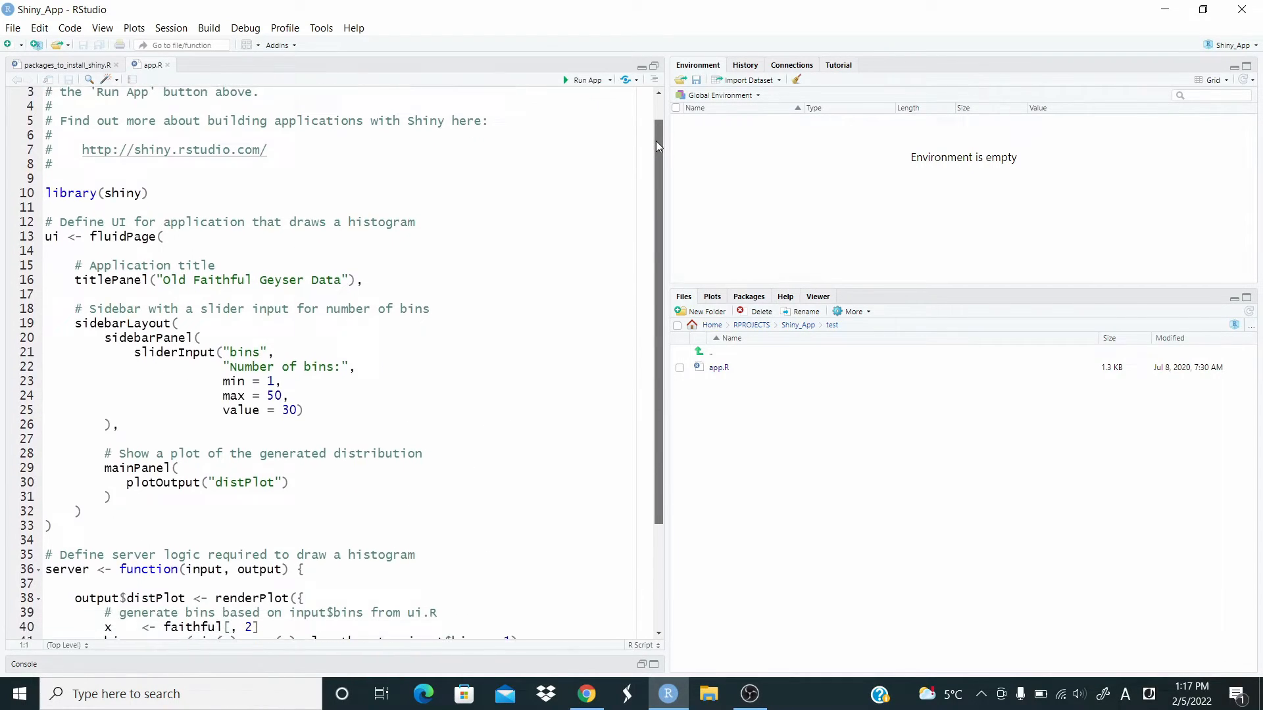
{"action": "scroll", "scroll_direction": "down", "scroll_amount": 3}
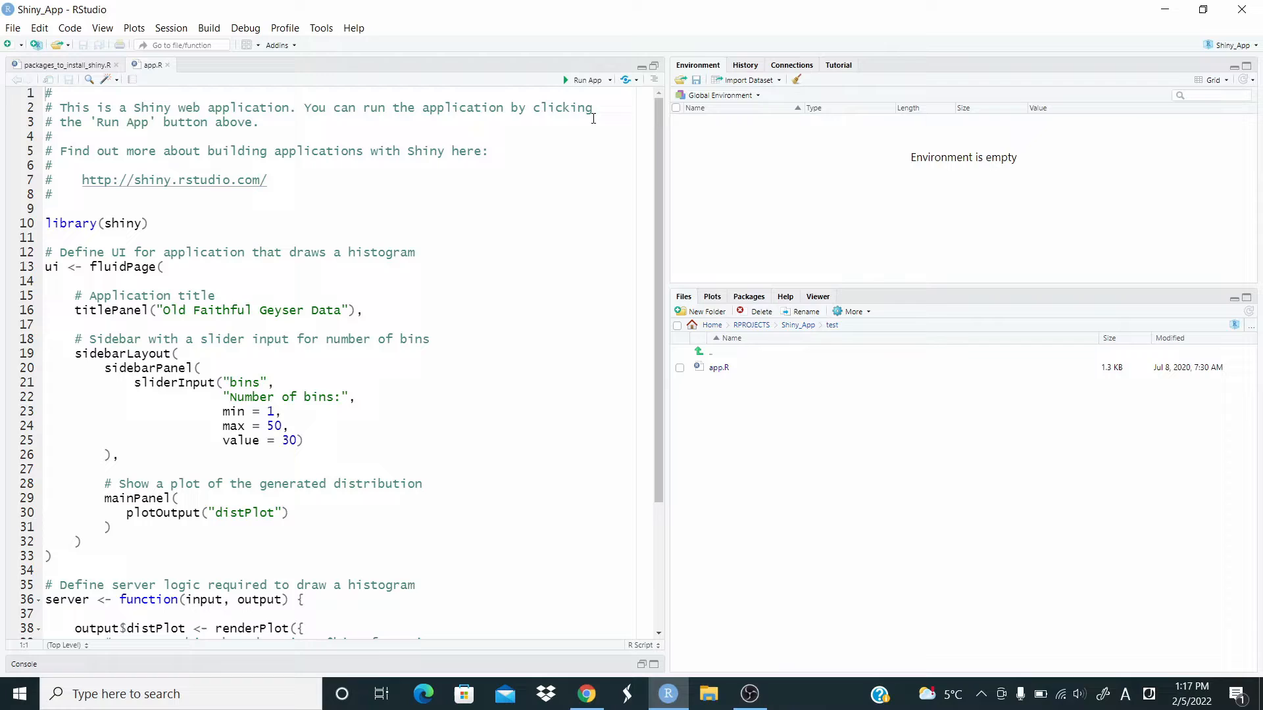
{"action": "mouse_move", "coordinate": [582, 80]}
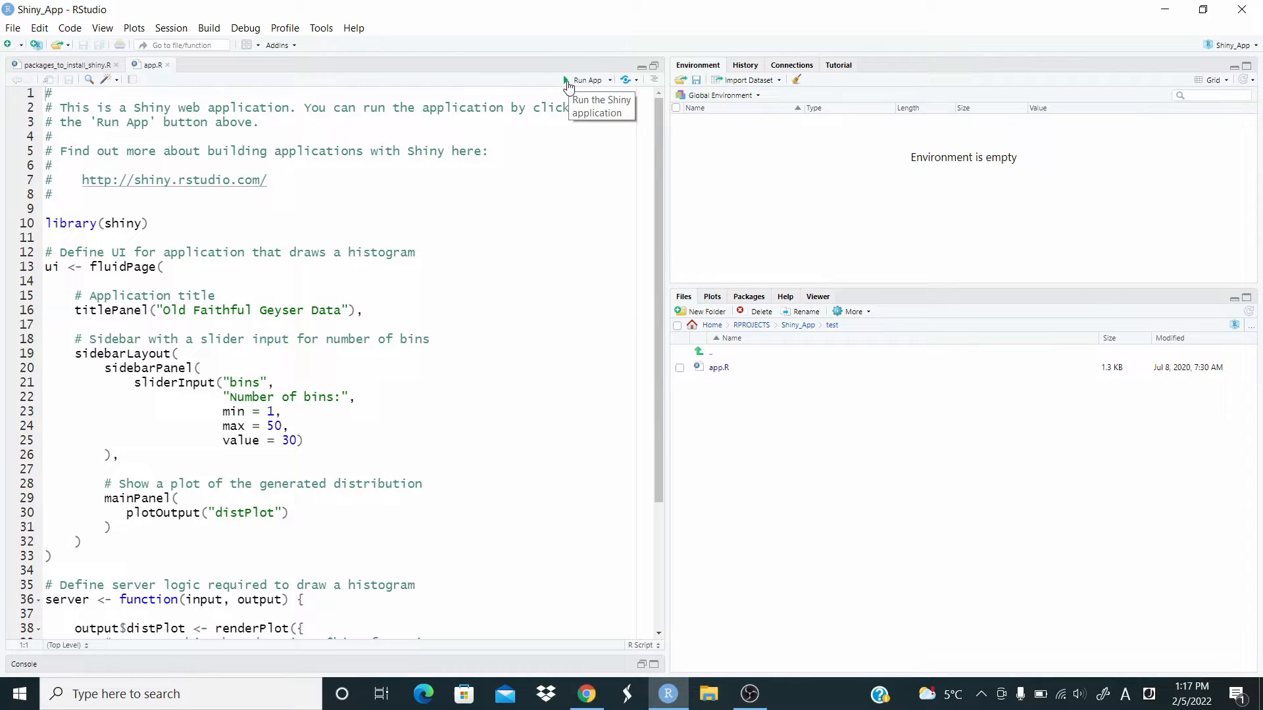
Step: Run app.R with Run App to show the Old Faithful histogram app
{"action": "left_click", "coordinate": [587, 80]}
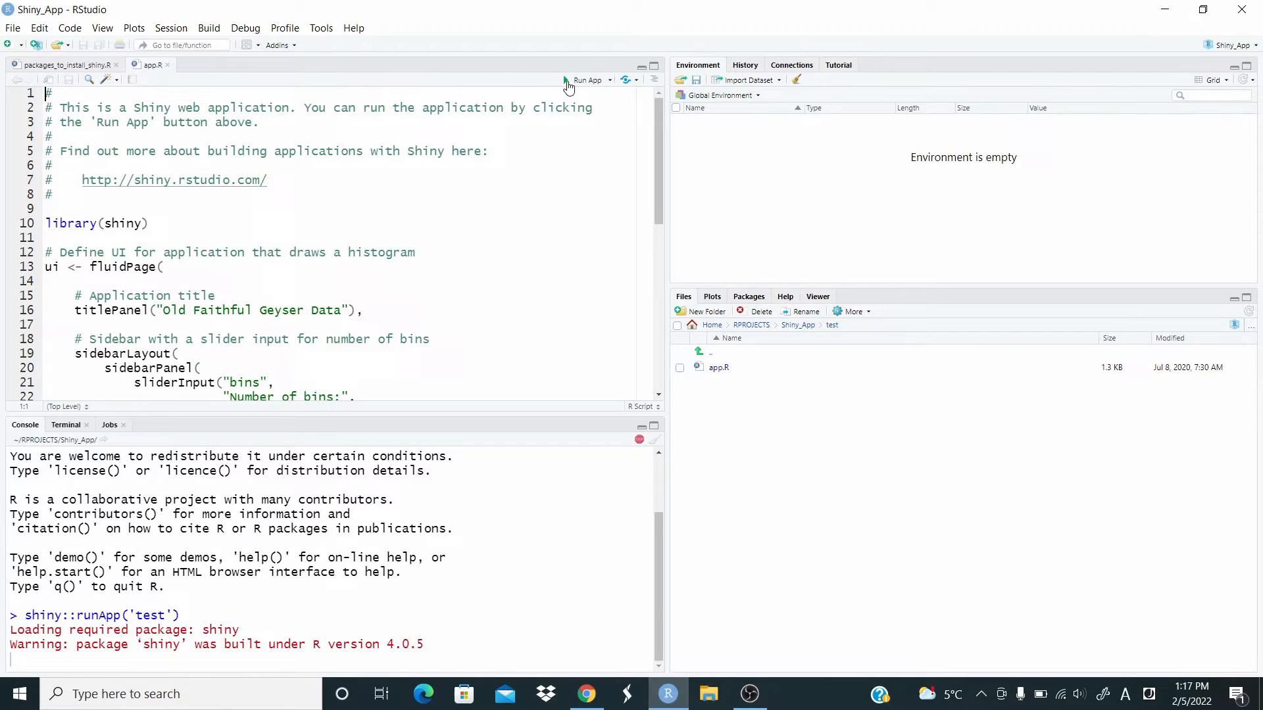
{"action": "left_click", "coordinate": [587, 80]}
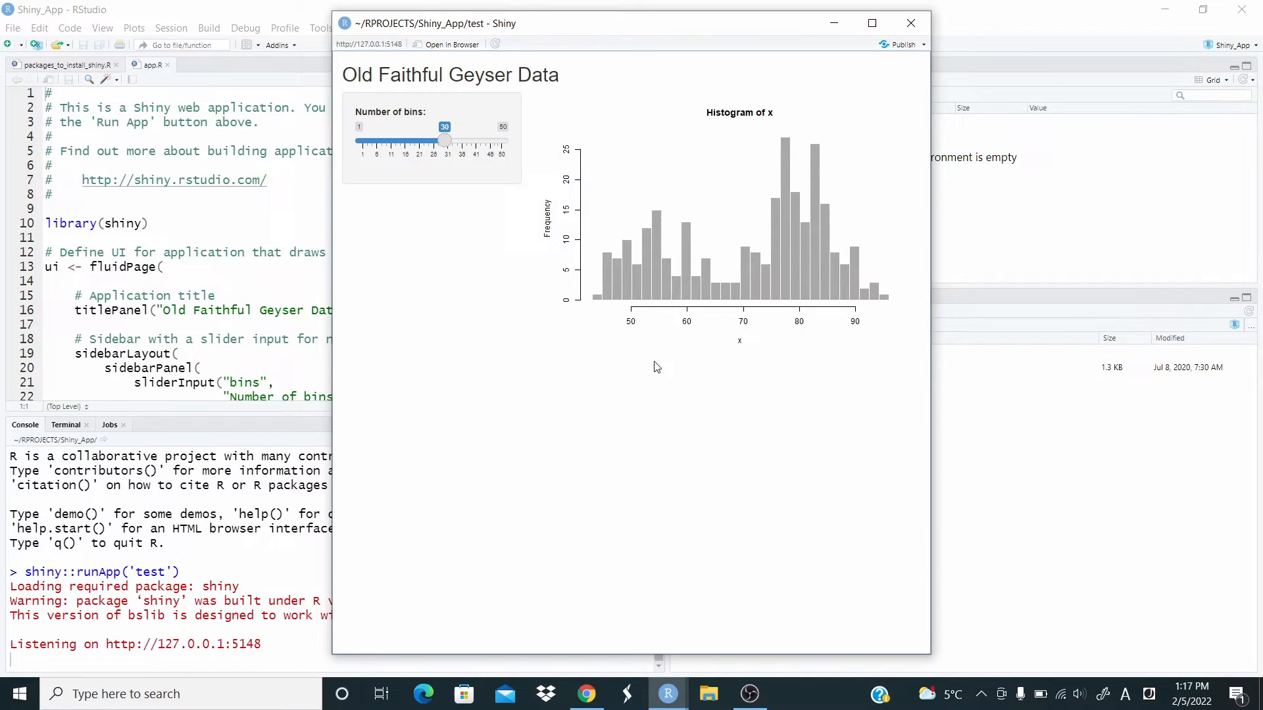
{"action": "mouse_move", "coordinate": [525, 344]}
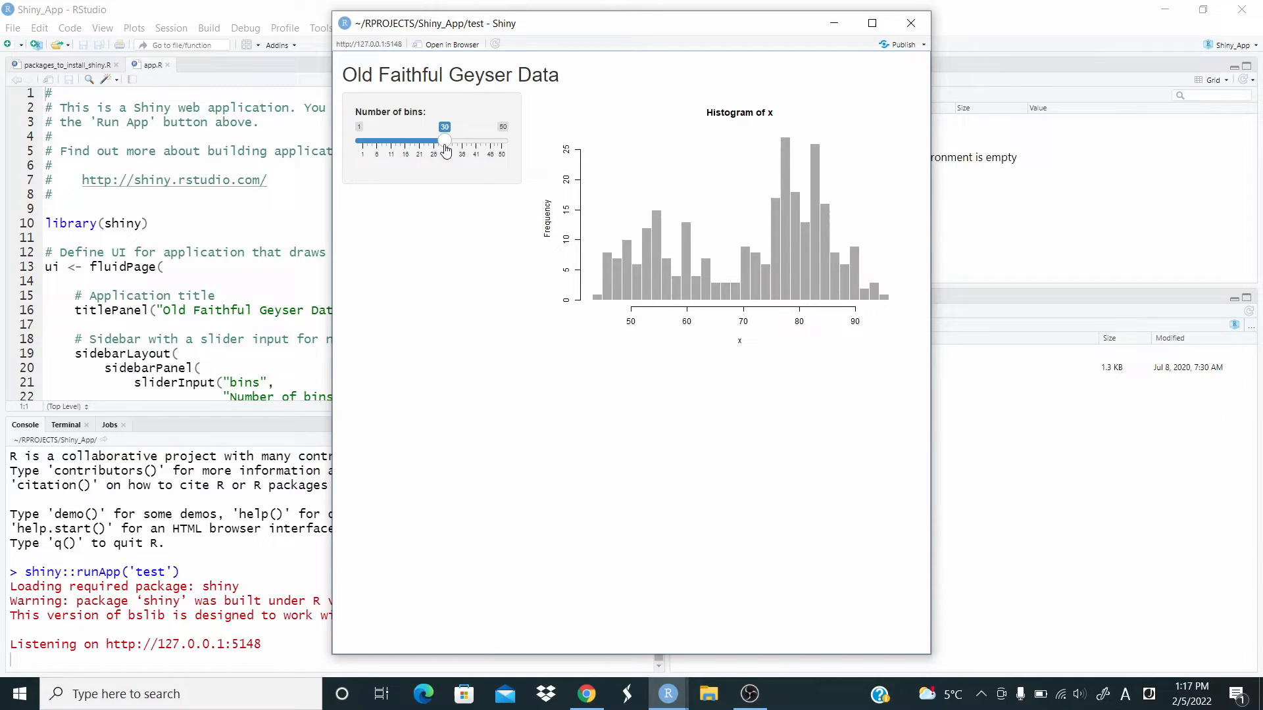
Step: Drag the Number of bins slider through 22, 33, 36, 45 and 16
{"action": "left_click_drag", "start_coordinate": [444, 126], "coordinate": [422, 127]}
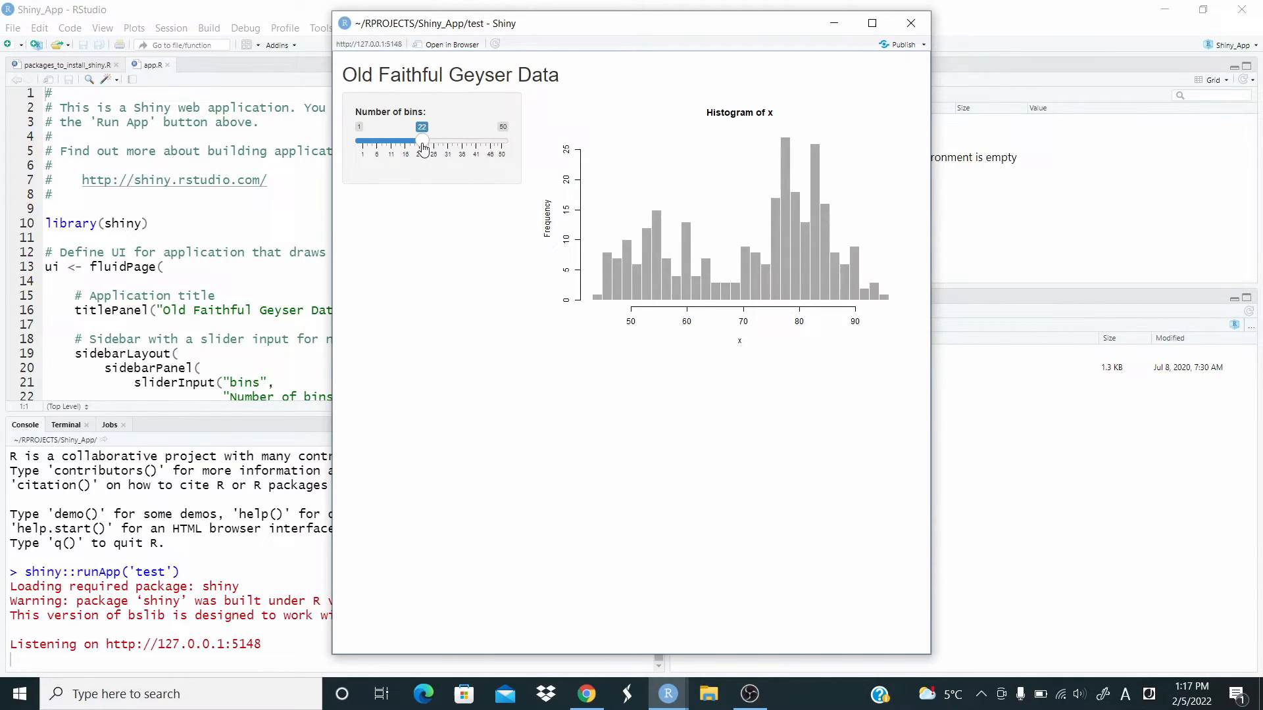
{"action": "left_click_drag", "start_coordinate": [422, 127], "coordinate": [453, 126]}
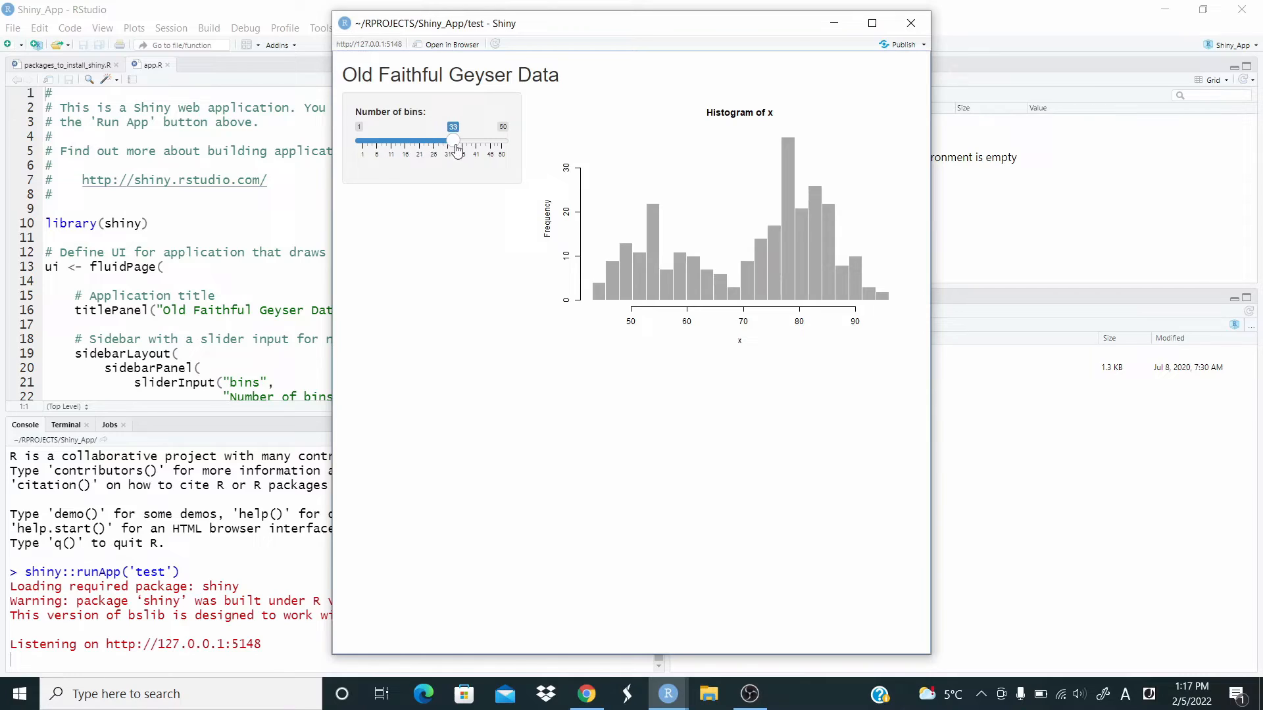
{"action": "left_click_drag", "start_coordinate": [453, 139], "coordinate": [471, 139]}
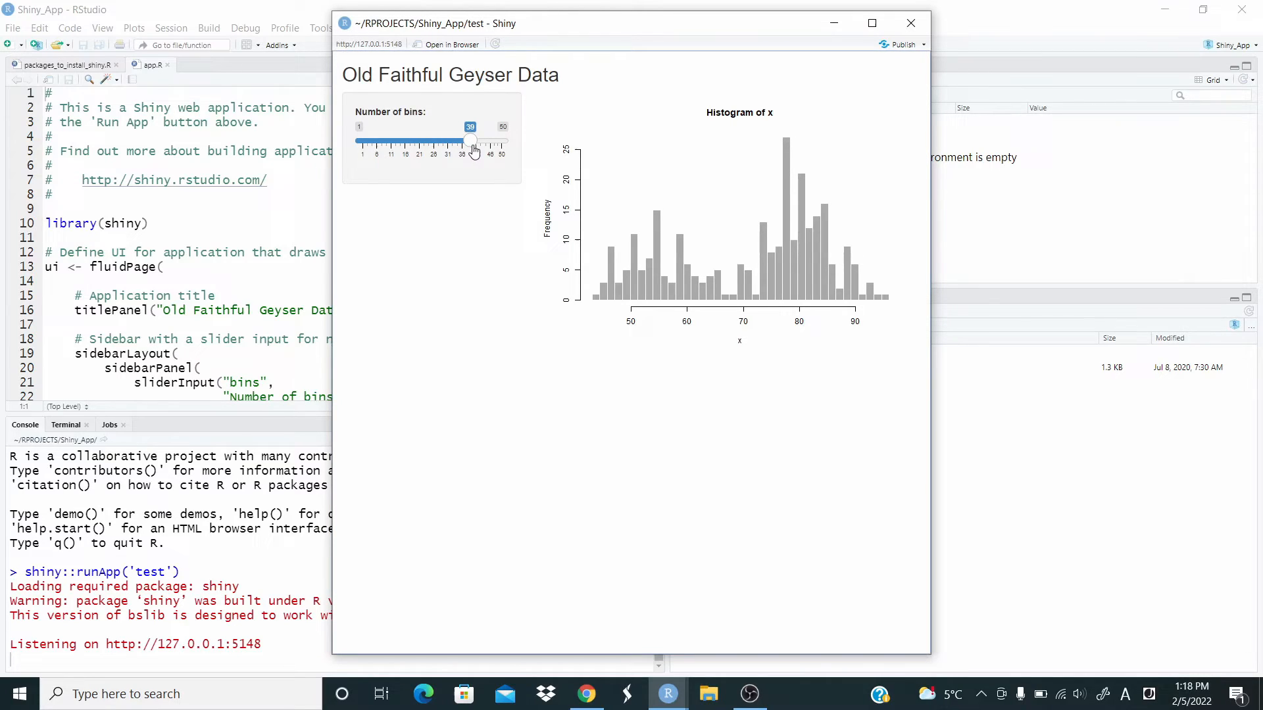
{"action": "left_click_drag", "start_coordinate": [470, 141], "coordinate": [485, 141]}
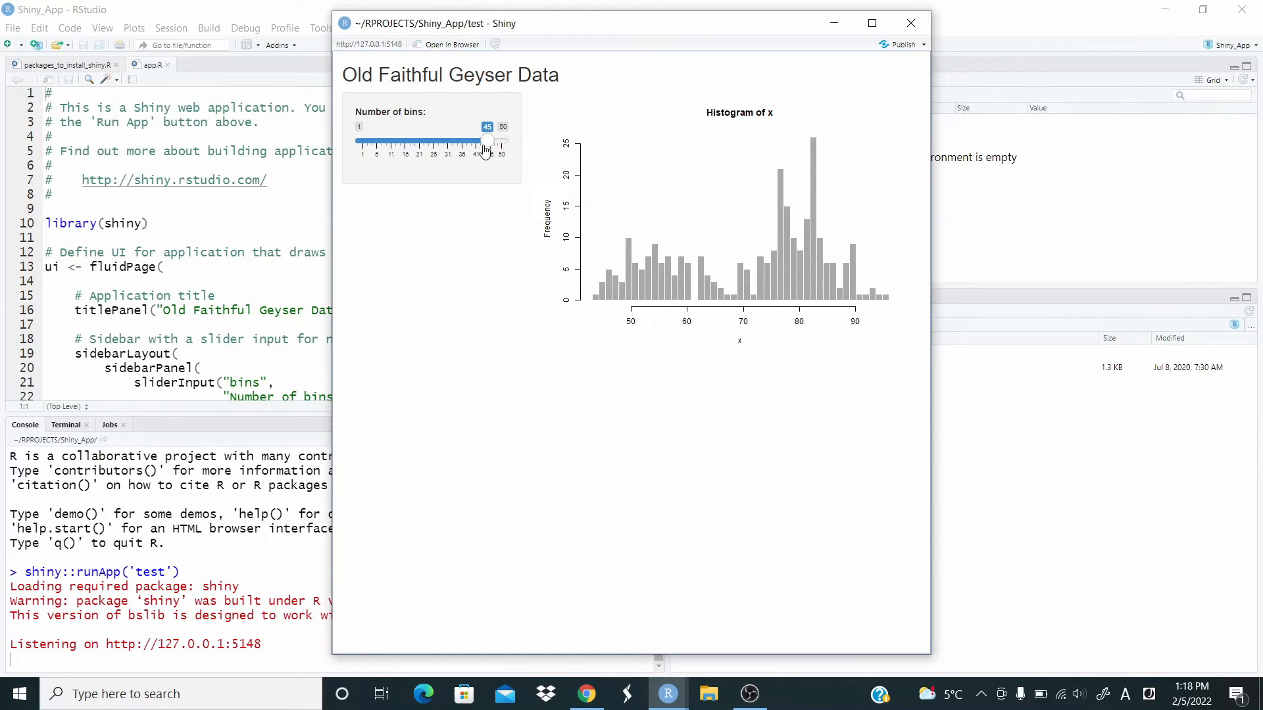
{"action": "left_click_drag", "start_coordinate": [485, 141], "coordinate": [405, 140]}
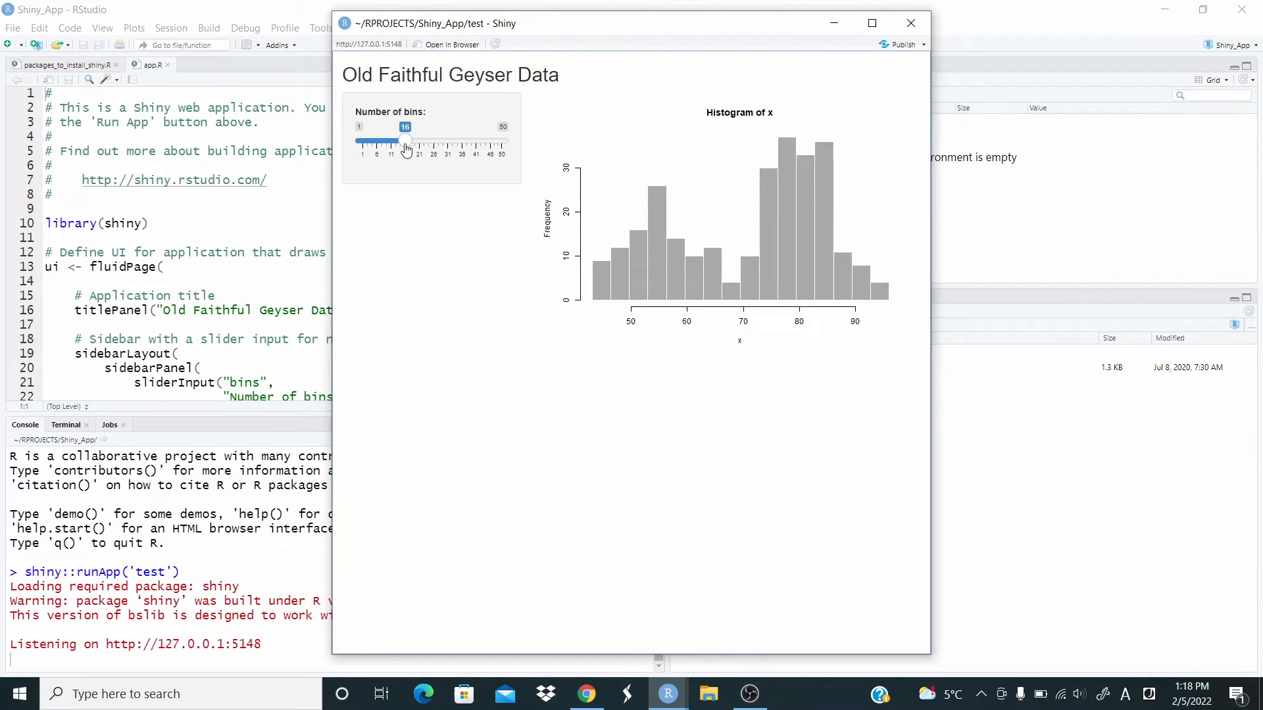